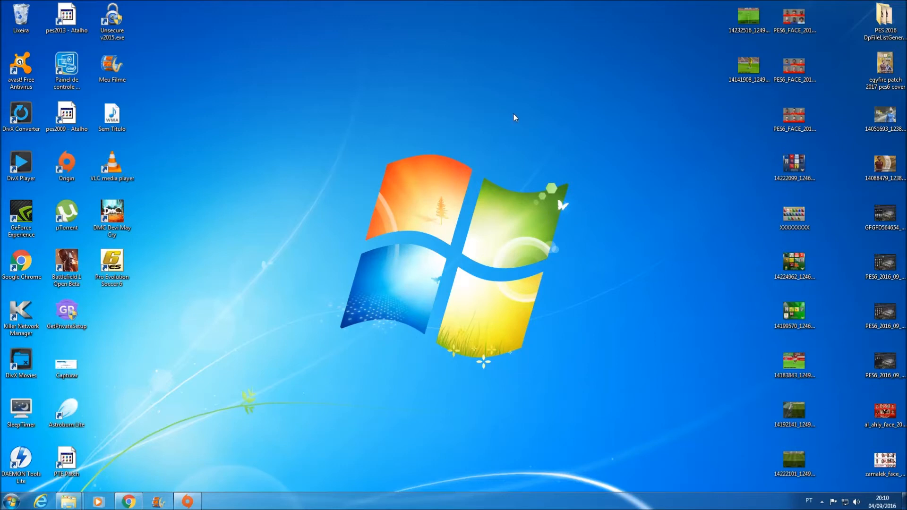
{"action": "mouse_move", "coordinate": [462, 52]}
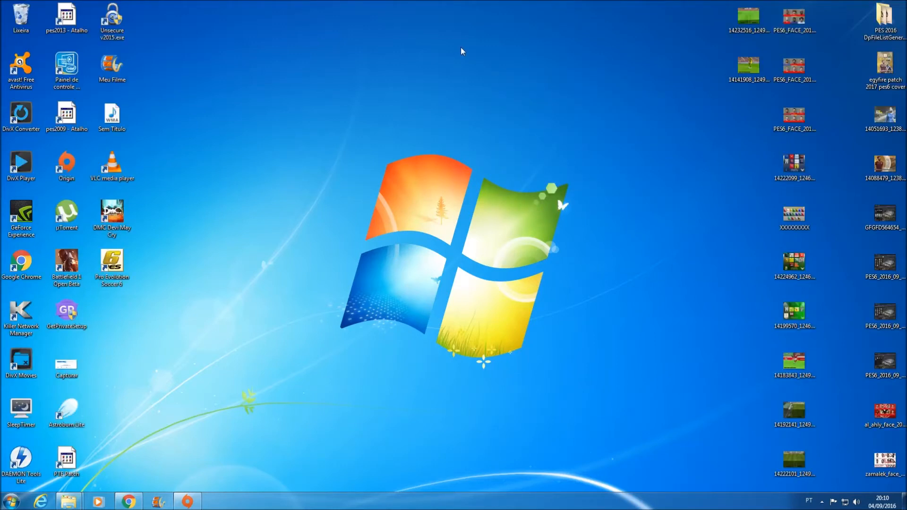
{"action": "mouse_move", "coordinate": [426, 72]}
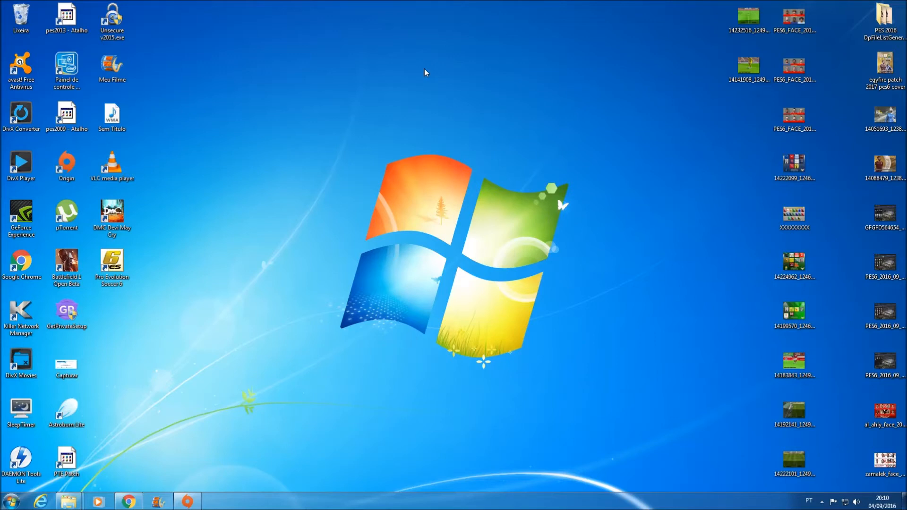
Step: Open Downloads > MiCano4u EgyFire PES6 Patch 16-17 > Egy Fire Patch, and restore the window down
{"action": "left_click", "coordinate": [67, 501]}
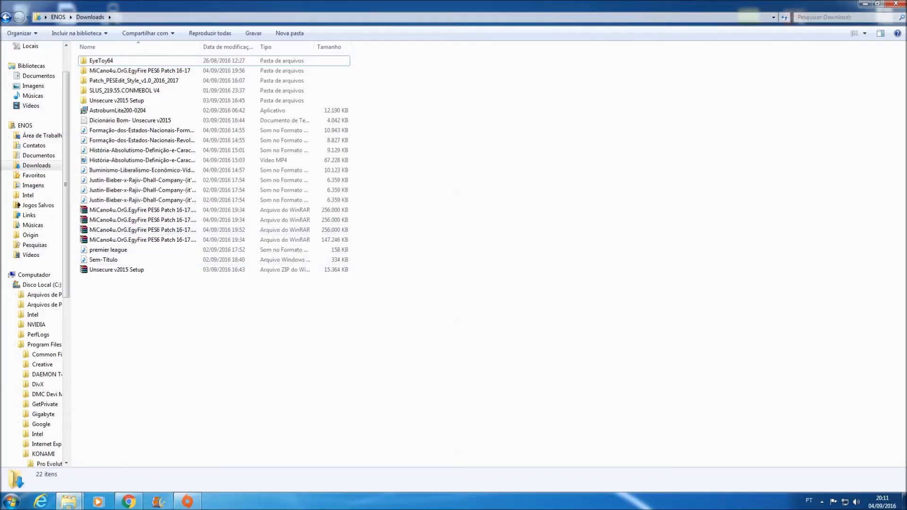
{"action": "mouse_move", "coordinate": [128, 250]}
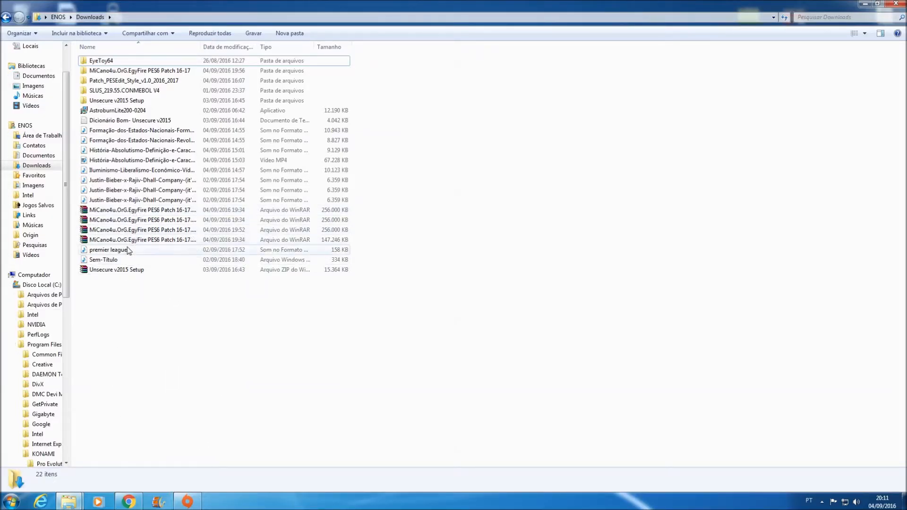
{"action": "mouse_move", "coordinate": [154, 418]}
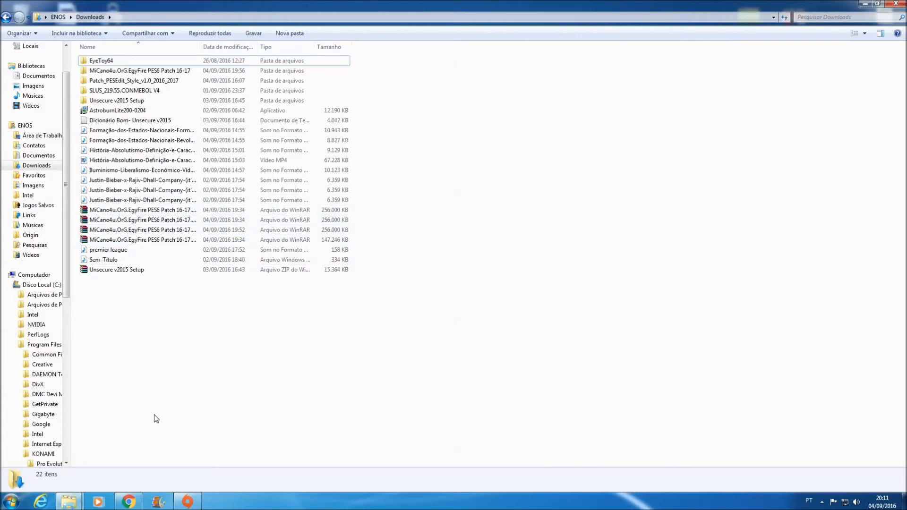
{"action": "mouse_move", "coordinate": [156, 435]}
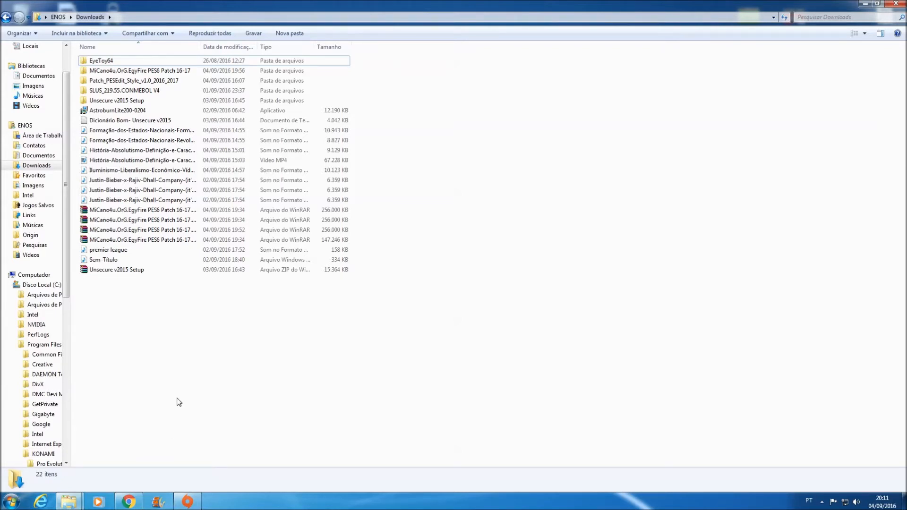
{"action": "mouse_move", "coordinate": [117, 270]}
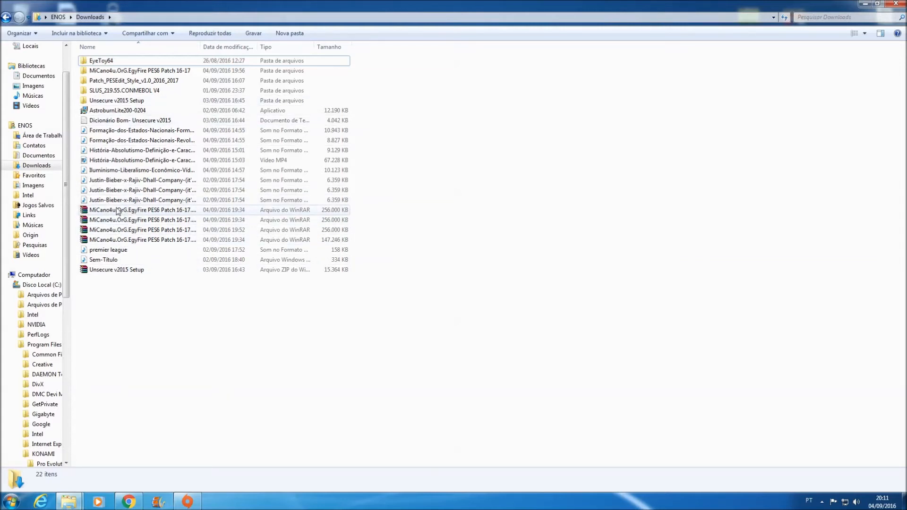
{"action": "mouse_move", "coordinate": [116, 210]}
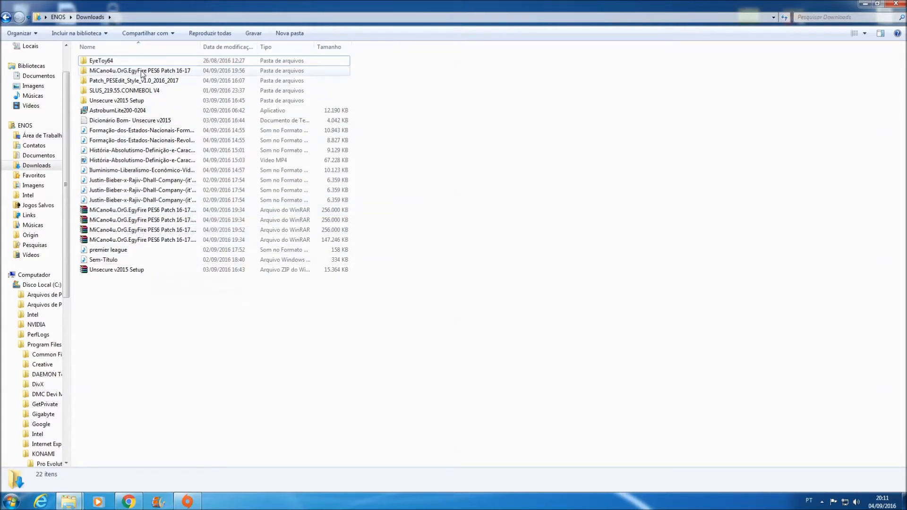
{"action": "double_click", "coordinate": [139, 70]}
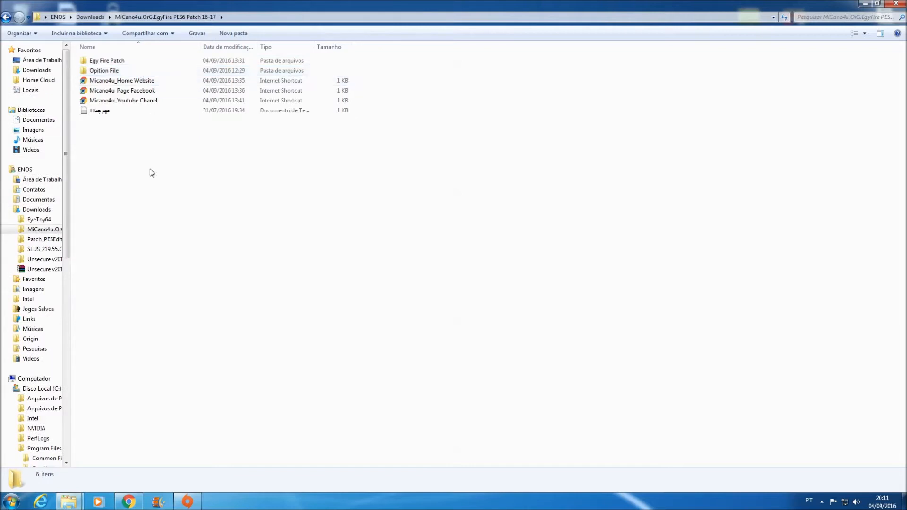
{"action": "double_click", "coordinate": [107, 60]}
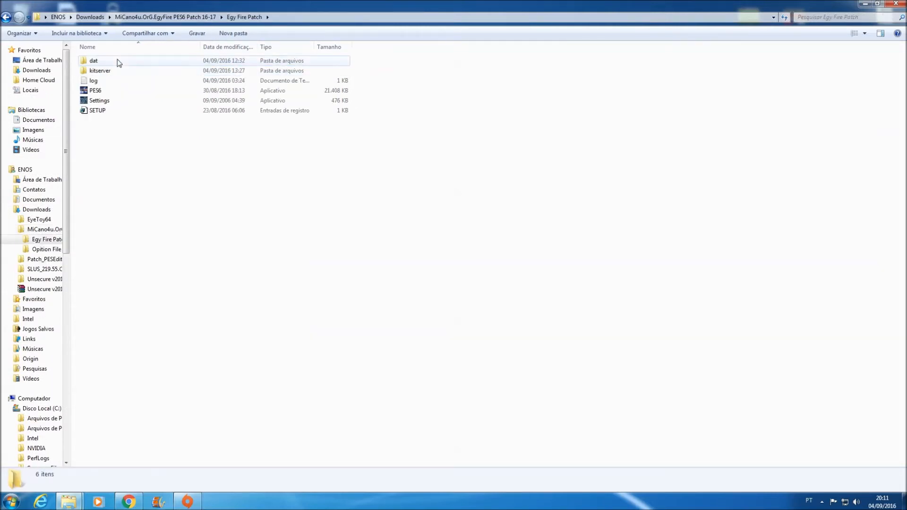
{"action": "left_click", "coordinate": [877, 5]}
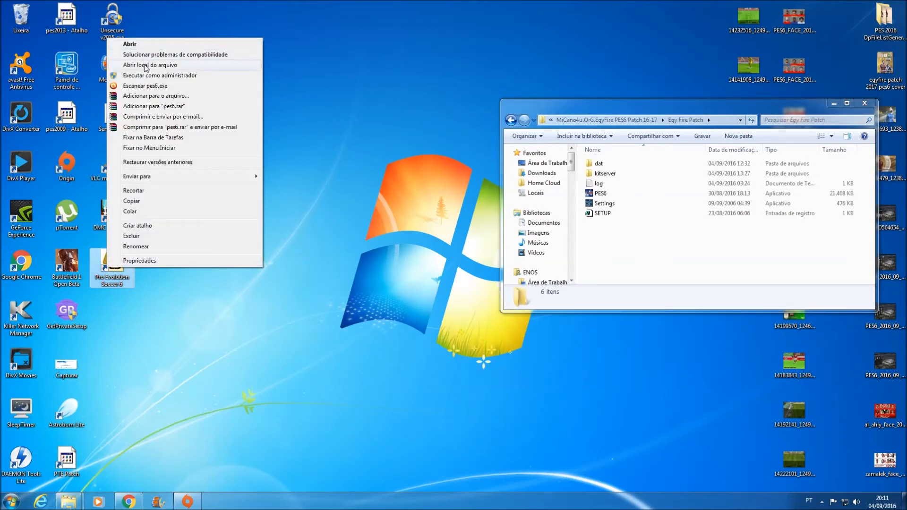
Step: Copy the kitserver folder from Egy Fire Patch into the Pro Evolution Soccer 6 game folder, granting permission
{"action": "left_click", "coordinate": [149, 65]}
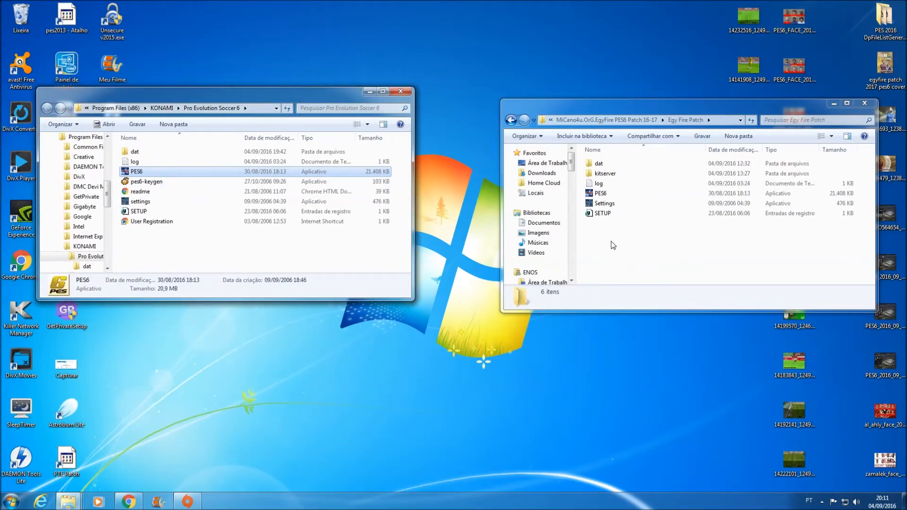
{"action": "mouse_move", "coordinate": [605, 174]}
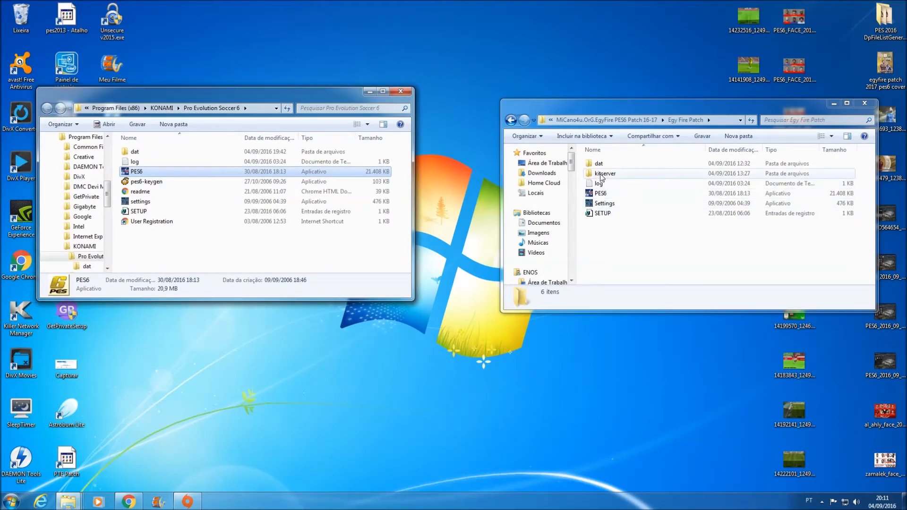
{"action": "right_click", "coordinate": [605, 173]}
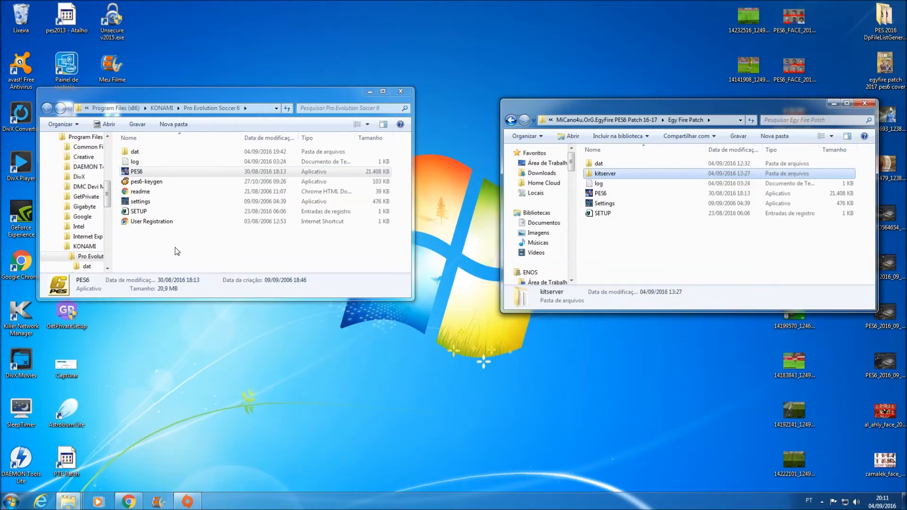
{"action": "right_click", "coordinate": [176, 251]}
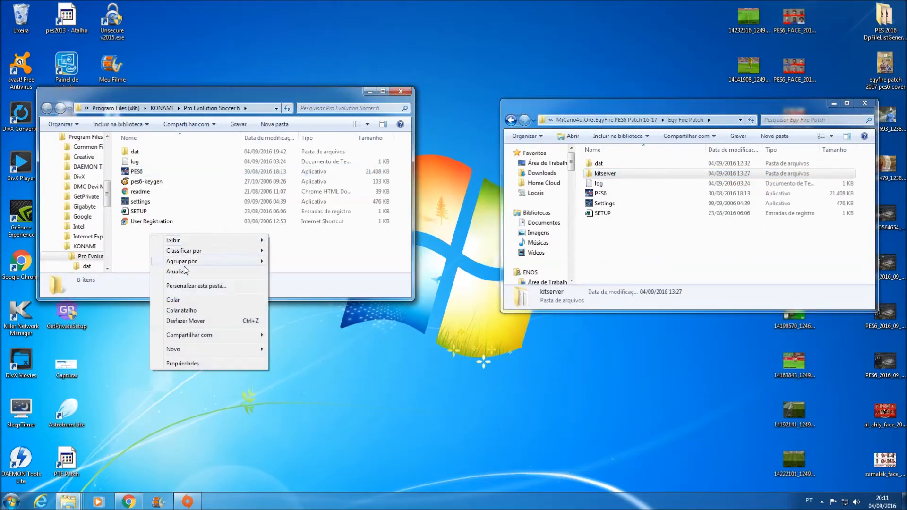
{"action": "left_click", "coordinate": [173, 300]}
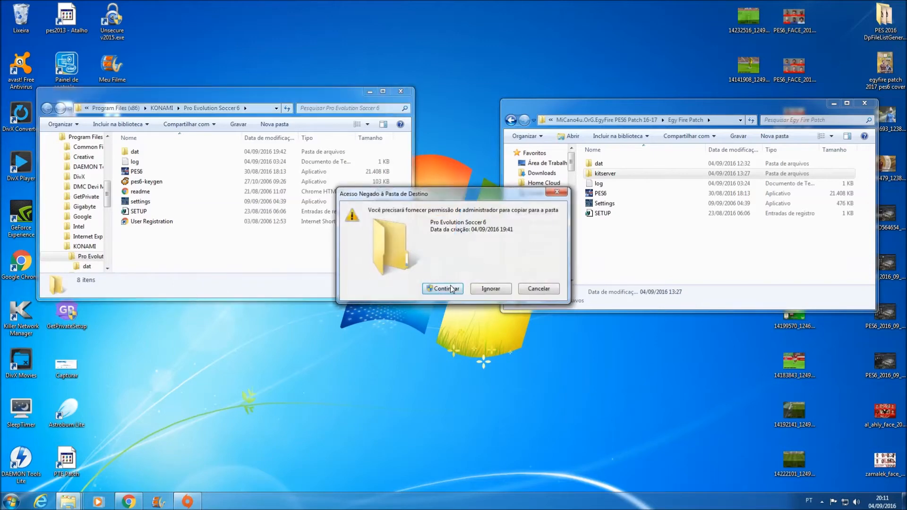
{"action": "left_click", "coordinate": [443, 288]}
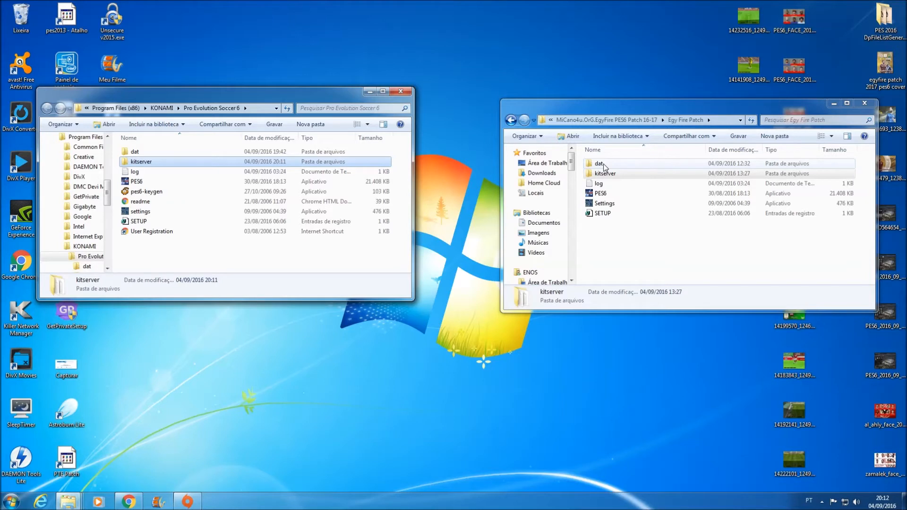
Step: Copy the patch's 0_text.afs and e_text.afs over the originals in the game's dat folder
{"action": "double_click", "coordinate": [599, 163]}
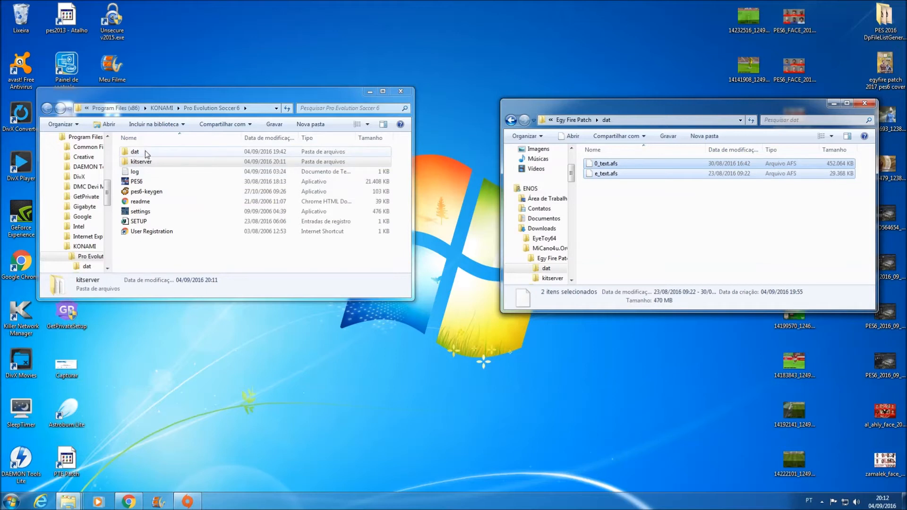
{"action": "left_click", "coordinate": [136, 151]}
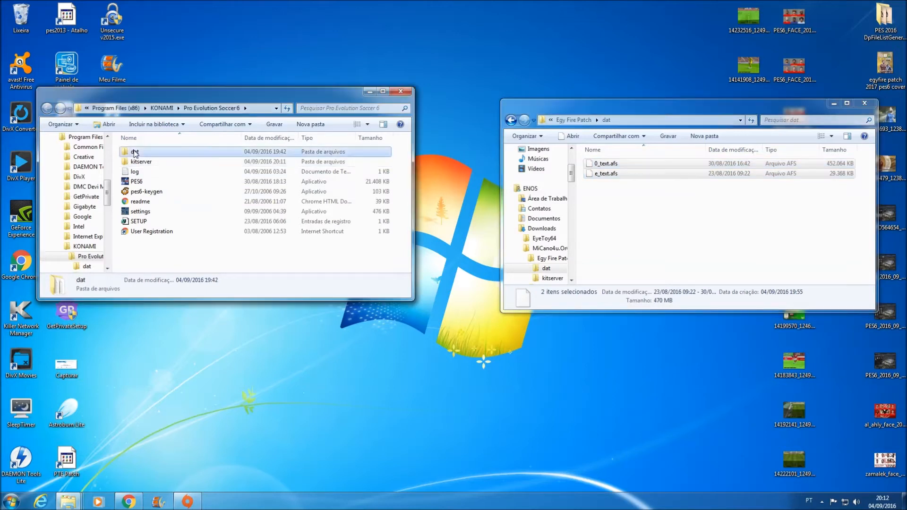
{"action": "right_click", "coordinate": [231, 254]}
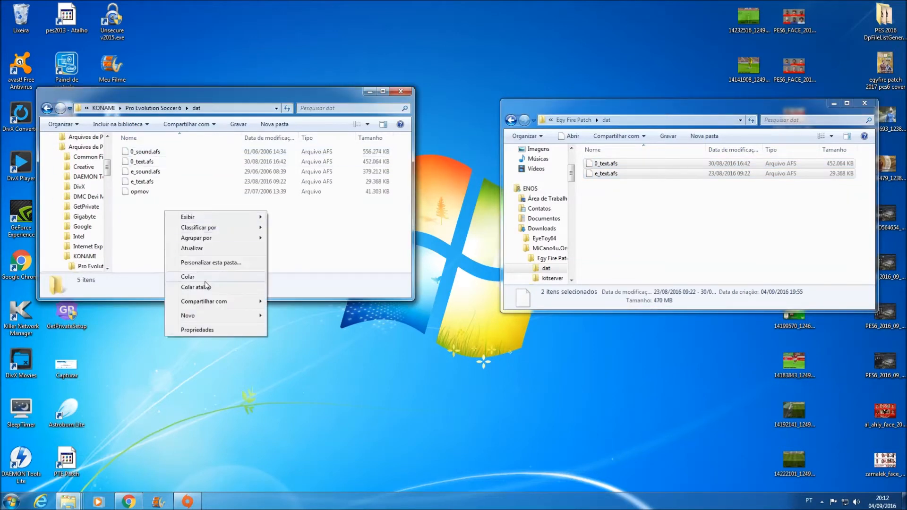
{"action": "left_click", "coordinate": [188, 277]}
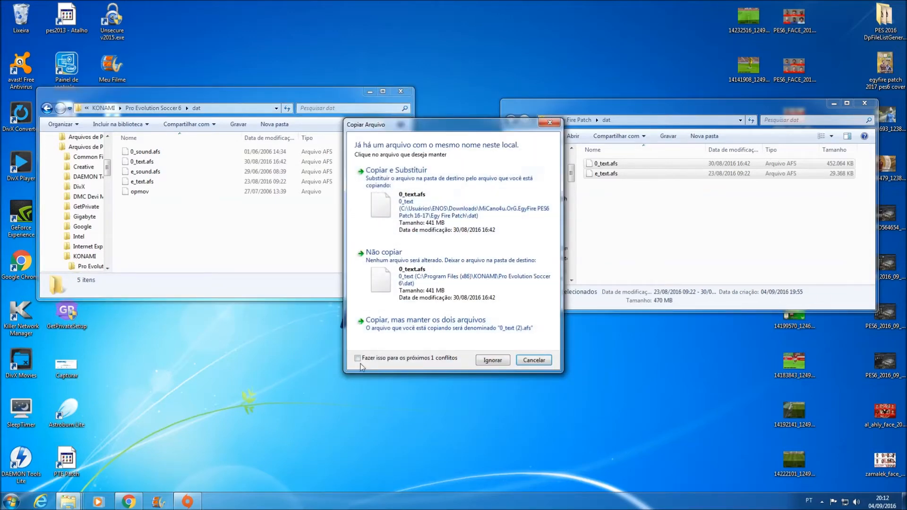
{"action": "left_click", "coordinate": [358, 358]}
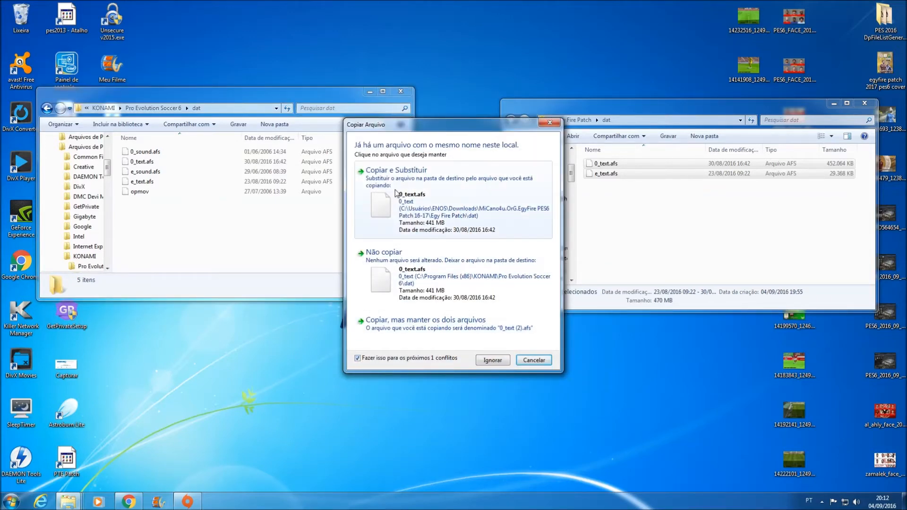
{"action": "left_click", "coordinate": [396, 170]}
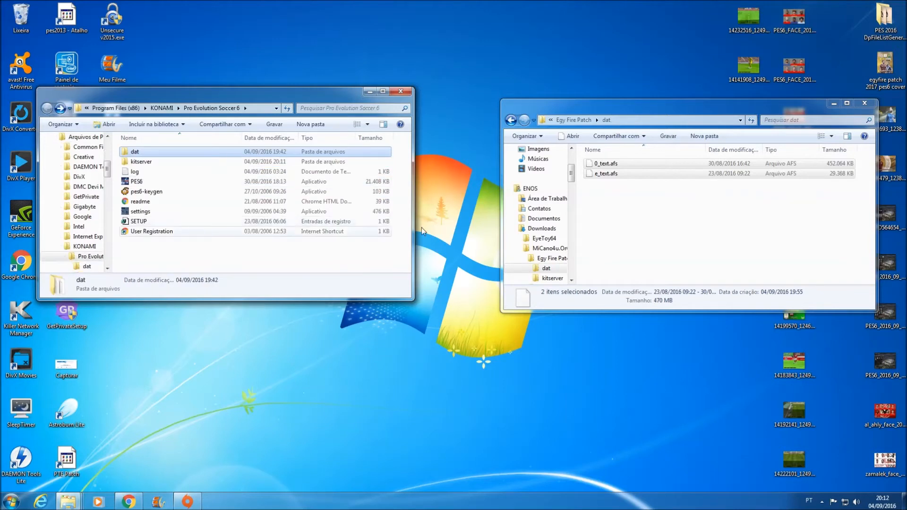
Step: Copy the patch's log, PES6, Settings and SETUP files over the game folder originals
{"action": "left_click", "coordinate": [512, 119]}
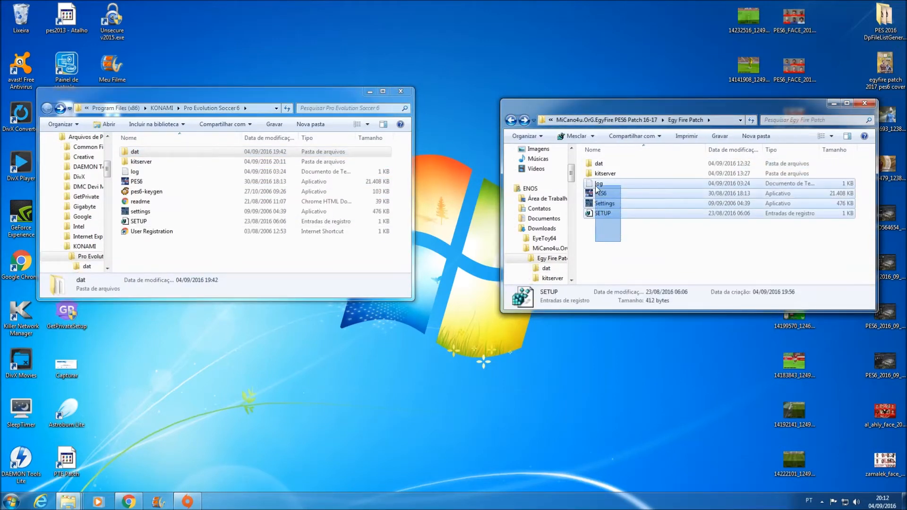
{"action": "right_click", "coordinate": [601, 197]}
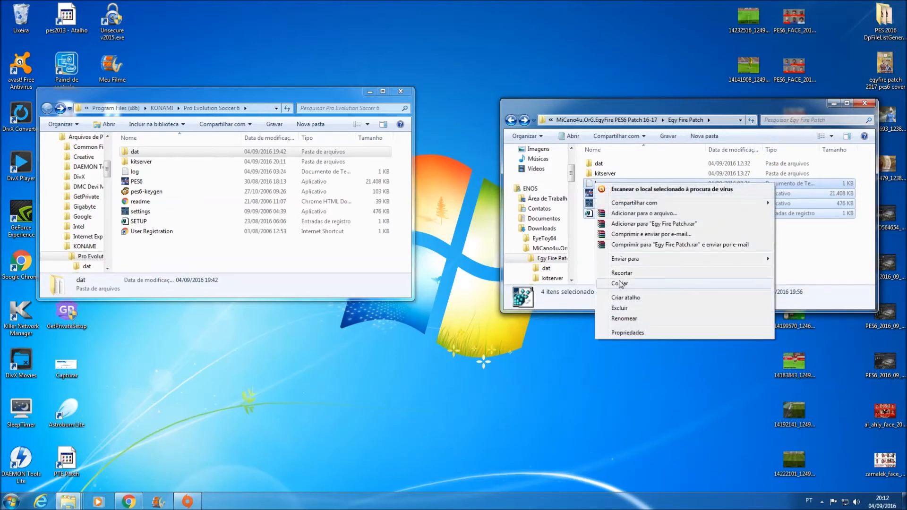
{"action": "left_click", "coordinate": [620, 283]}
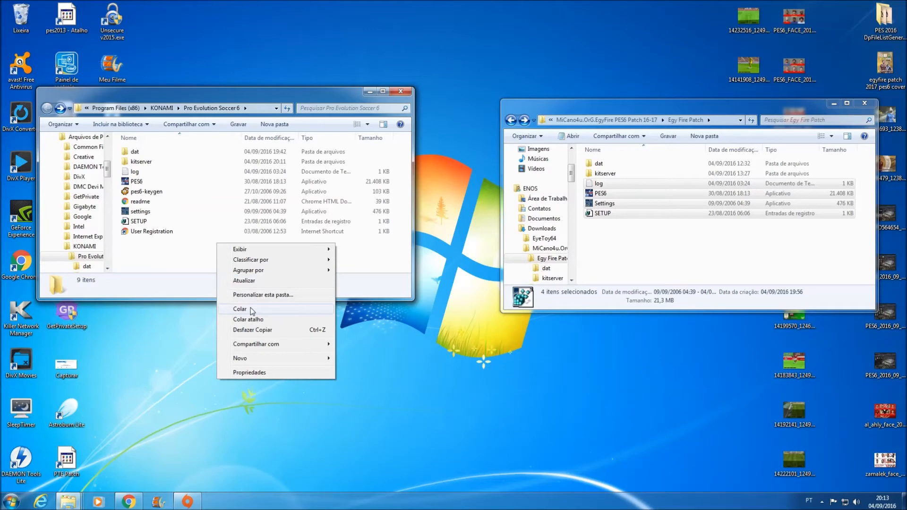
{"action": "left_click", "coordinate": [239, 308]}
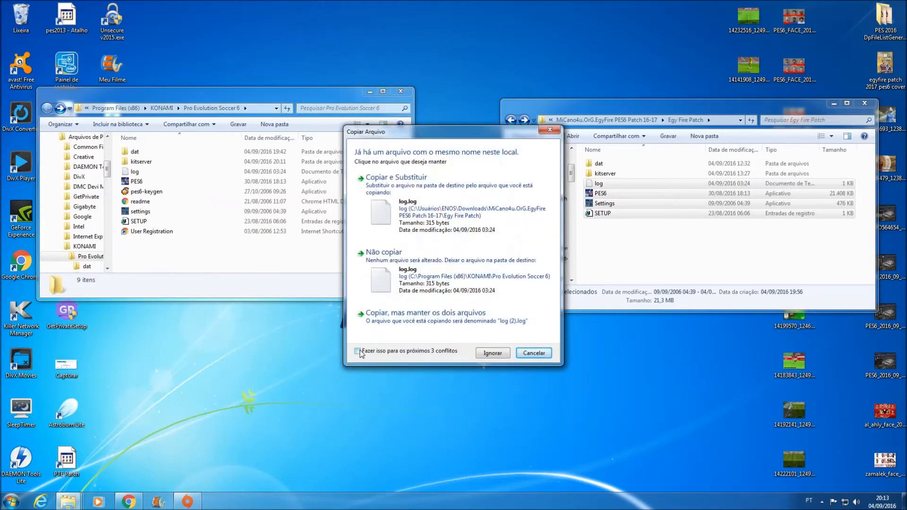
{"action": "left_click", "coordinate": [395, 177]}
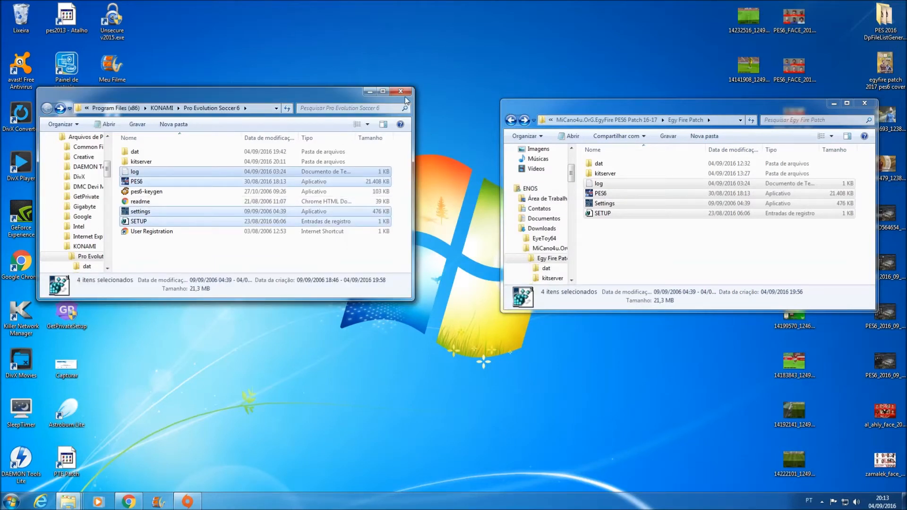
{"action": "mouse_move", "coordinate": [420, 93]}
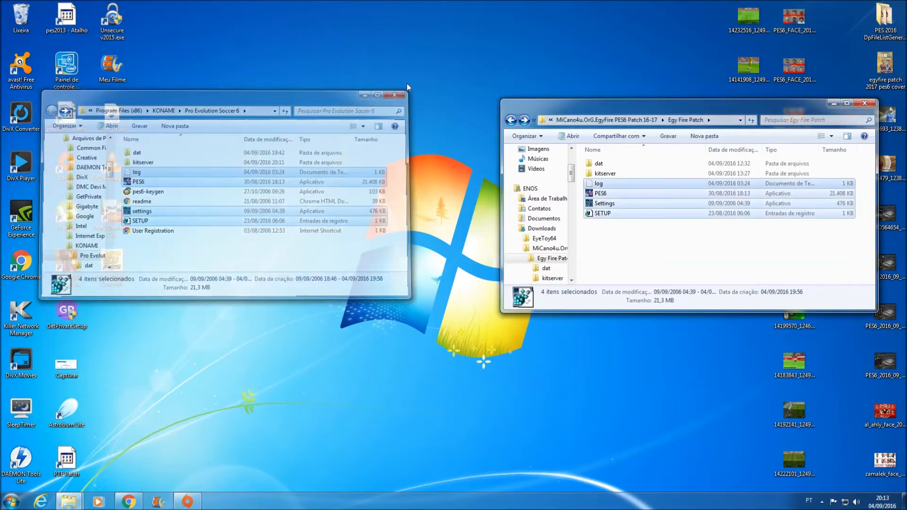
Step: Close the game folder window and open the patch's Opition File folder
{"action": "left_click", "coordinate": [394, 96]}
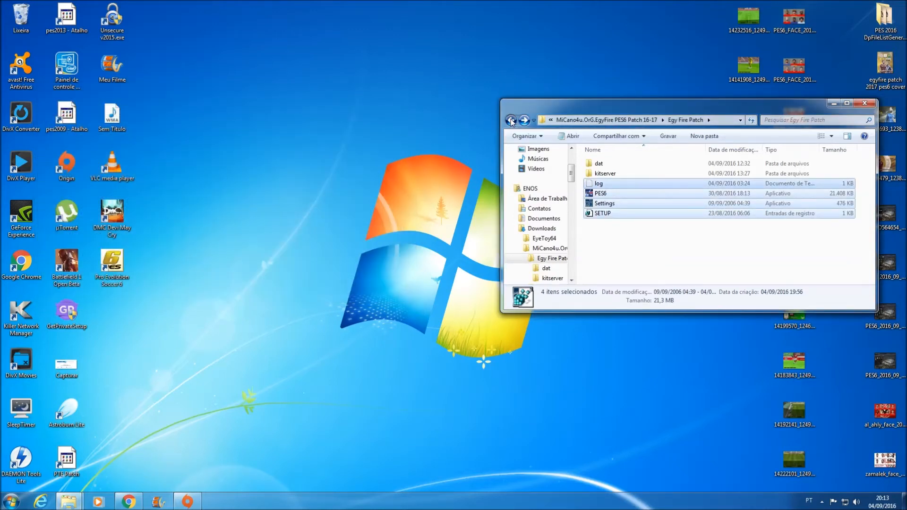
{"action": "left_click", "coordinate": [510, 119]}
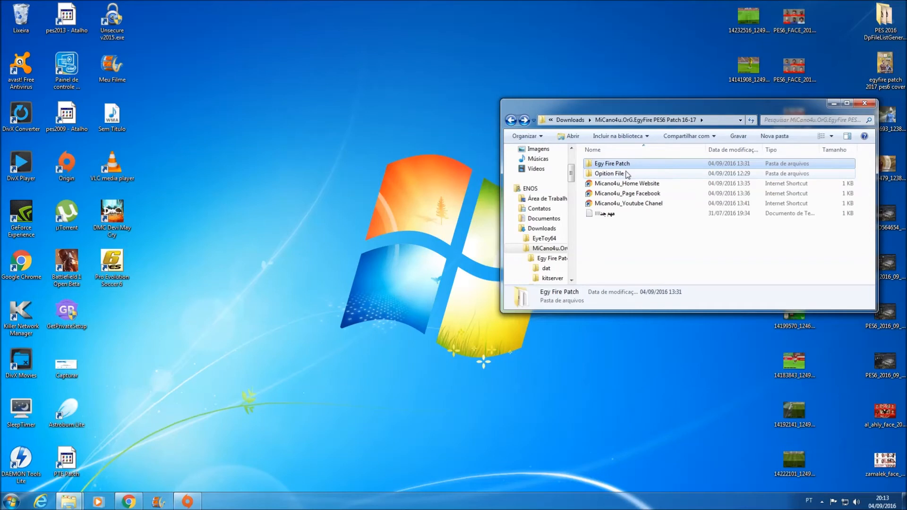
{"action": "left_click", "coordinate": [610, 172]}
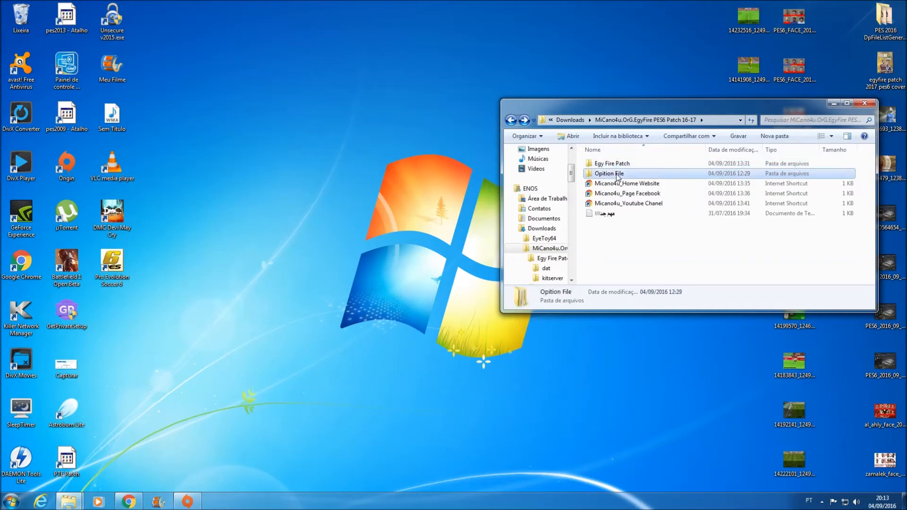
{"action": "double_click", "coordinate": [608, 173]}
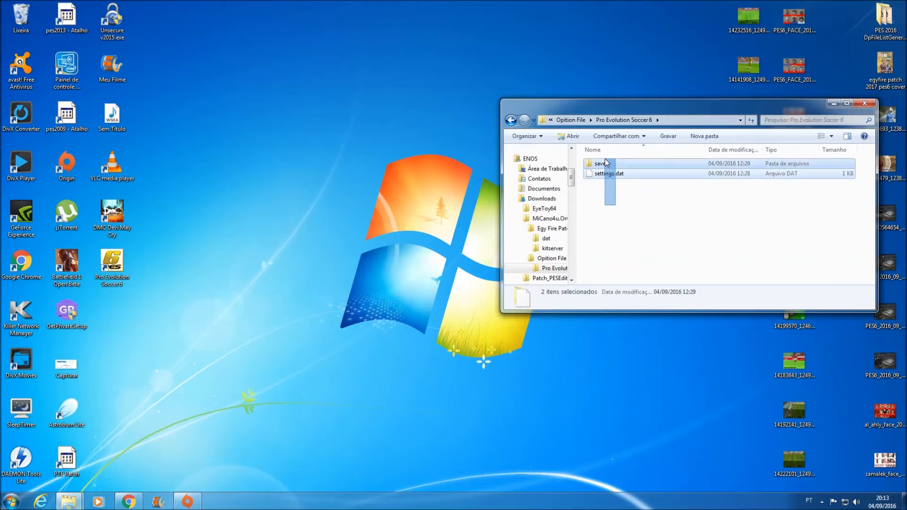
Step: Copy save and settings.dat, then open Documents > KONAMI > Pro Evolution Soccer 6
{"action": "right_click", "coordinate": [600, 163]}
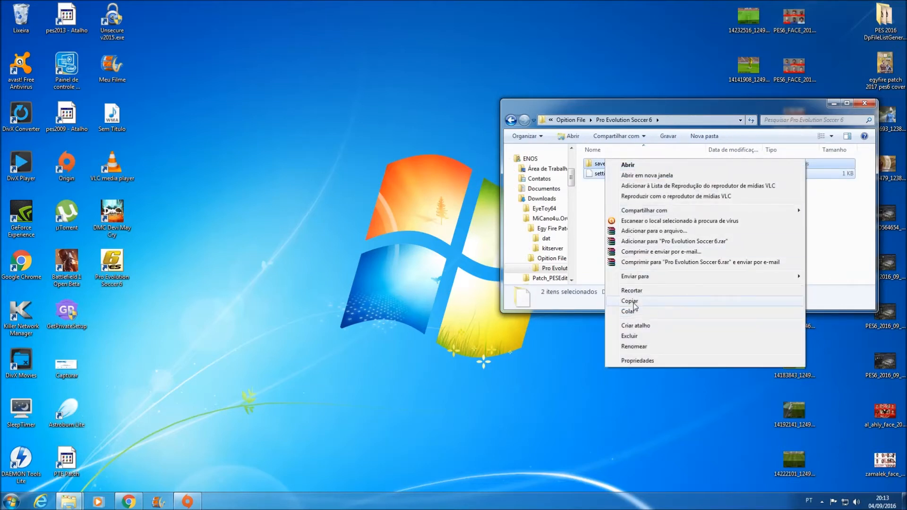
{"action": "left_click", "coordinate": [630, 301]}
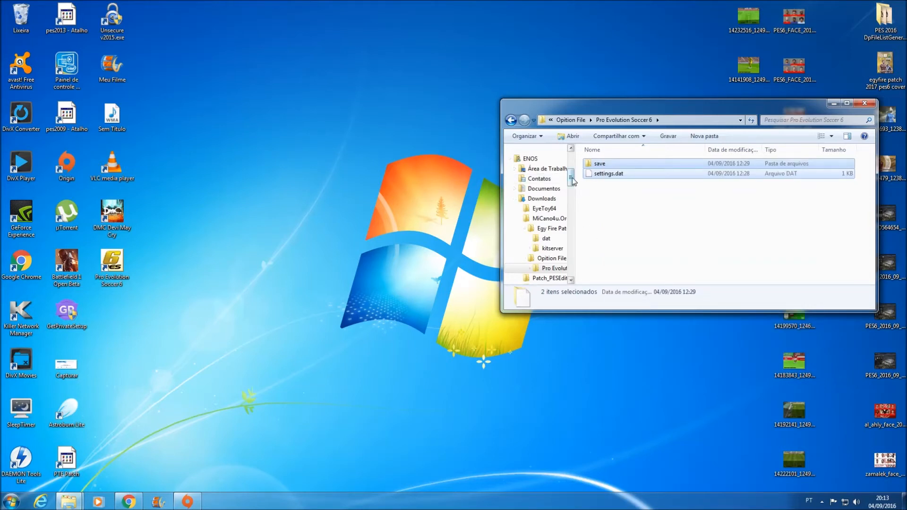
{"action": "scroll", "scroll_direction": "up", "scroll_amount": 3}
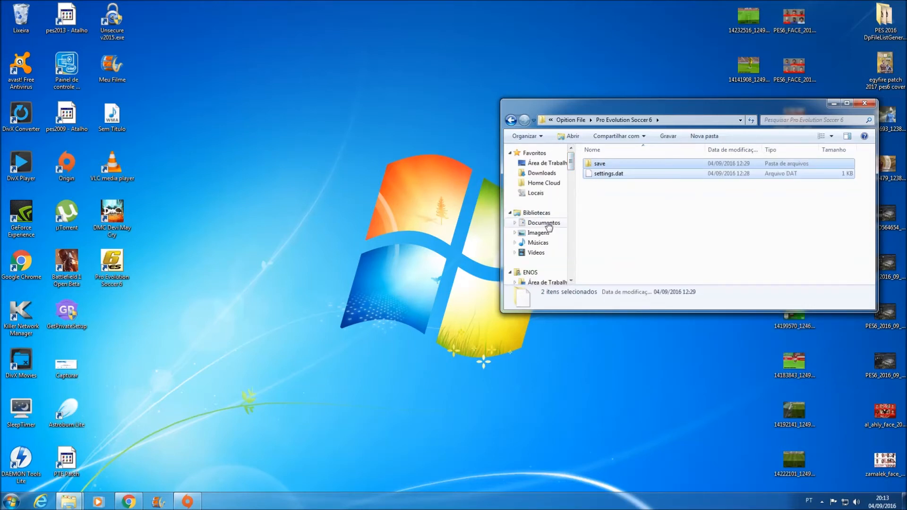
{"action": "left_click", "coordinate": [543, 222]}
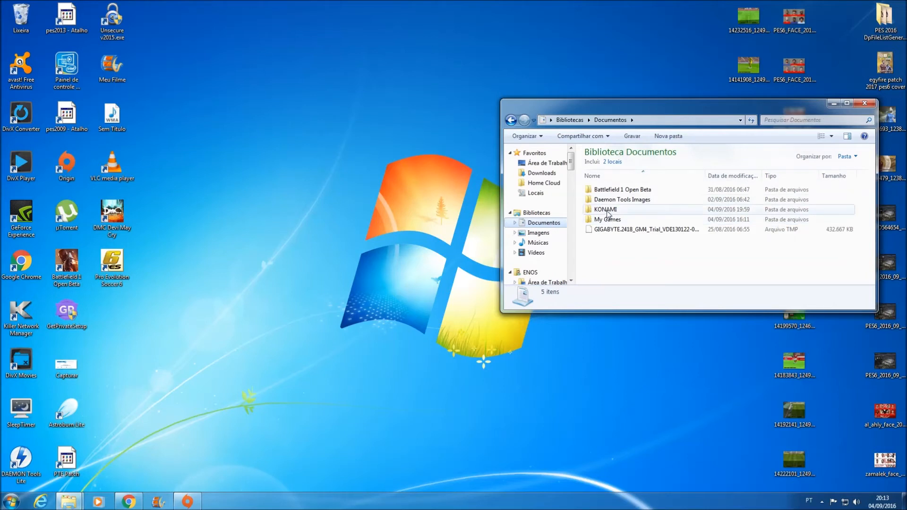
{"action": "double_click", "coordinate": [606, 210]}
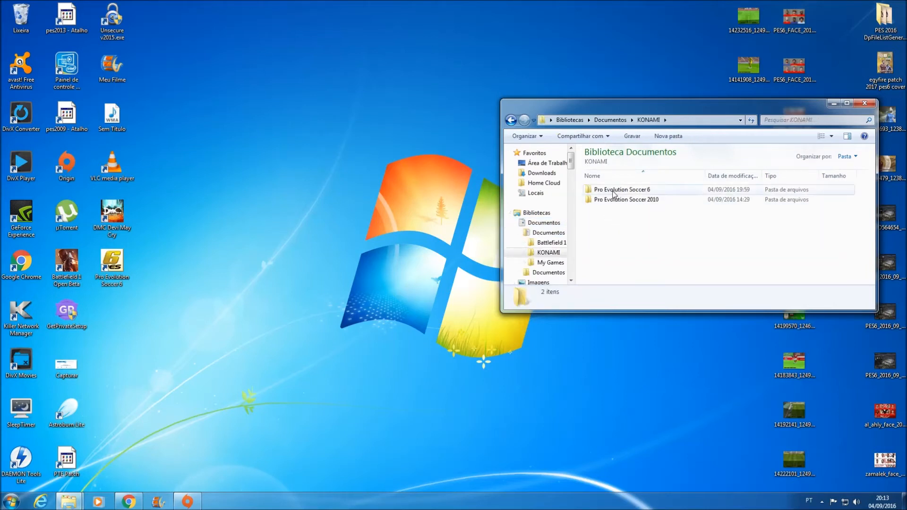
{"action": "double_click", "coordinate": [622, 189]}
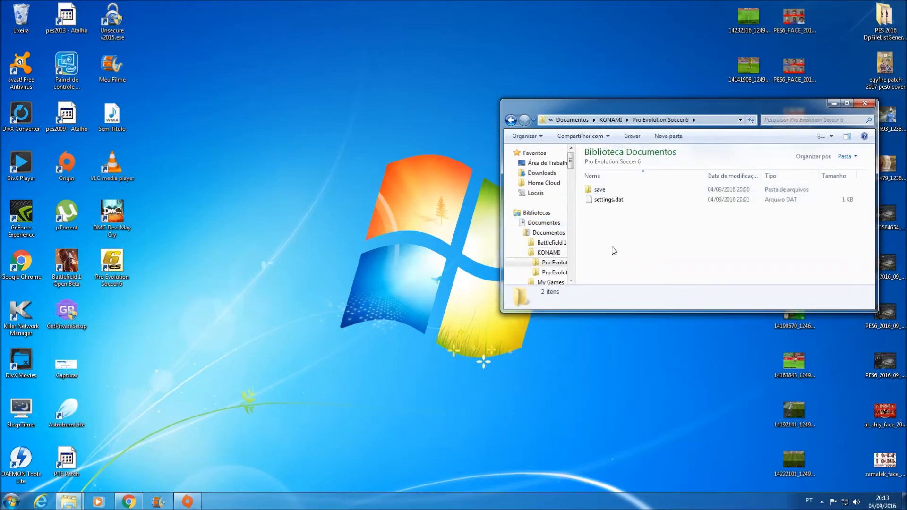
Step: Paste save and settings.dat there, applying the merge choice to all items
{"action": "right_click", "coordinate": [613, 250]}
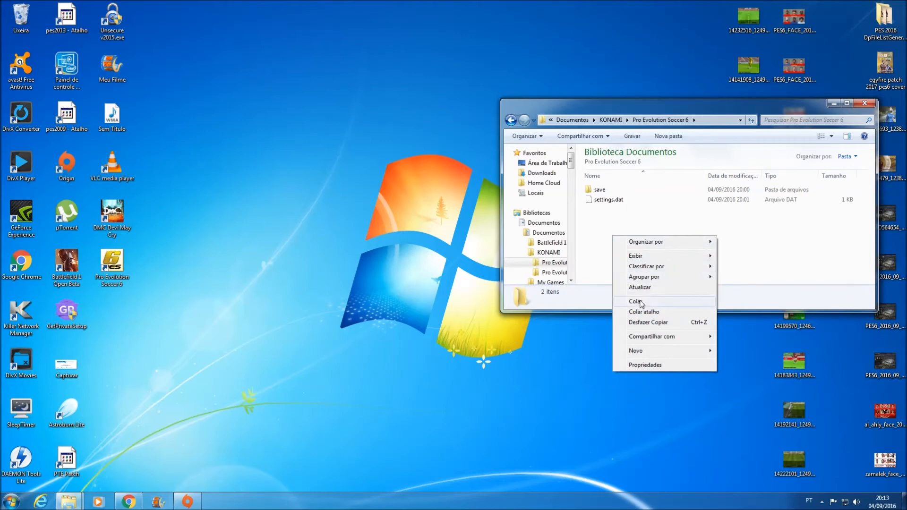
{"action": "left_click", "coordinate": [637, 301]}
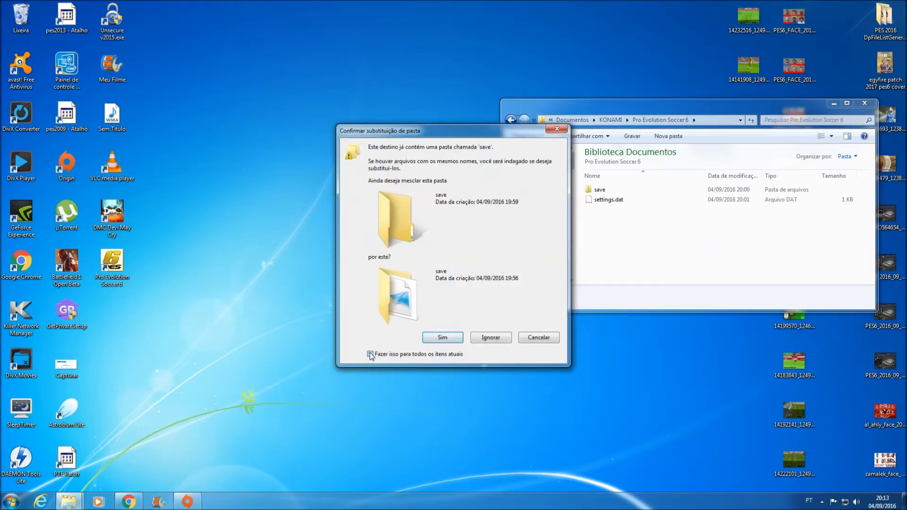
{"action": "left_click", "coordinate": [442, 338]}
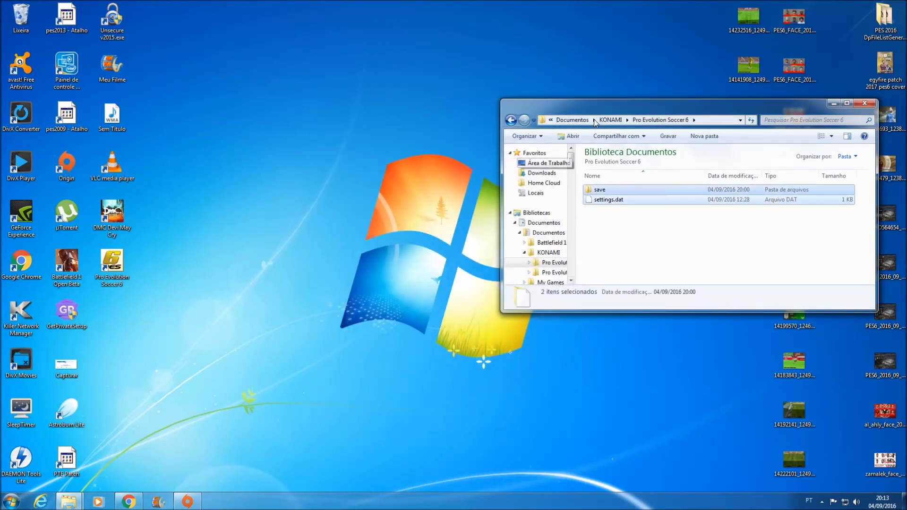
Step: Navigate up to KONAMI and Documents, then close the Explorer window
{"action": "left_click", "coordinate": [511, 120]}
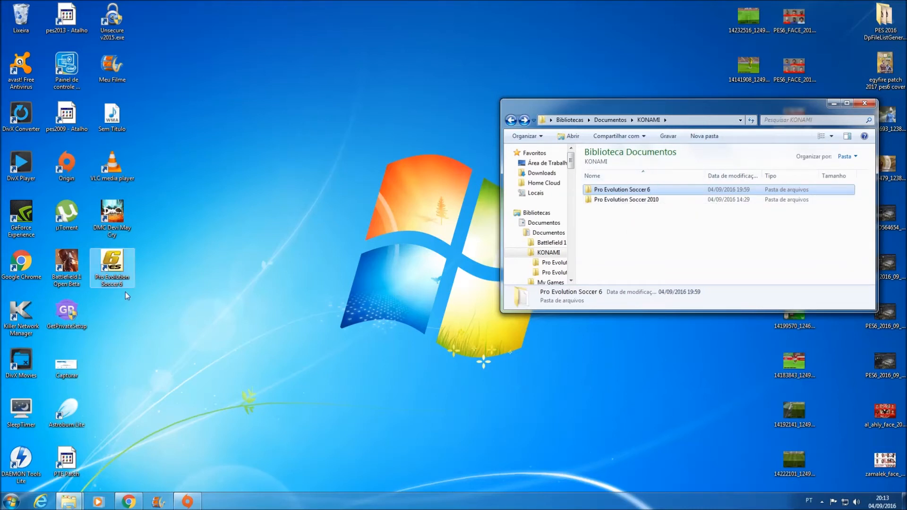
{"action": "mouse_move", "coordinate": [103, 271]}
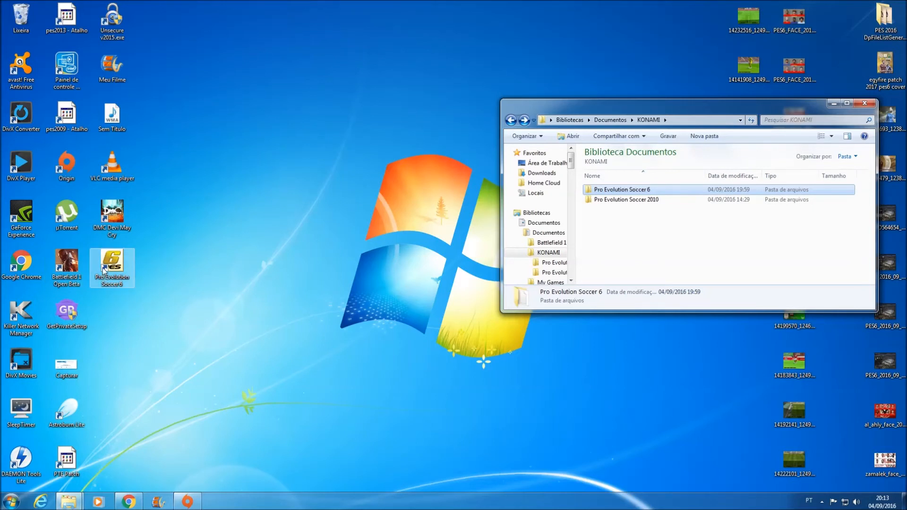
{"action": "mouse_move", "coordinate": [337, 267]}
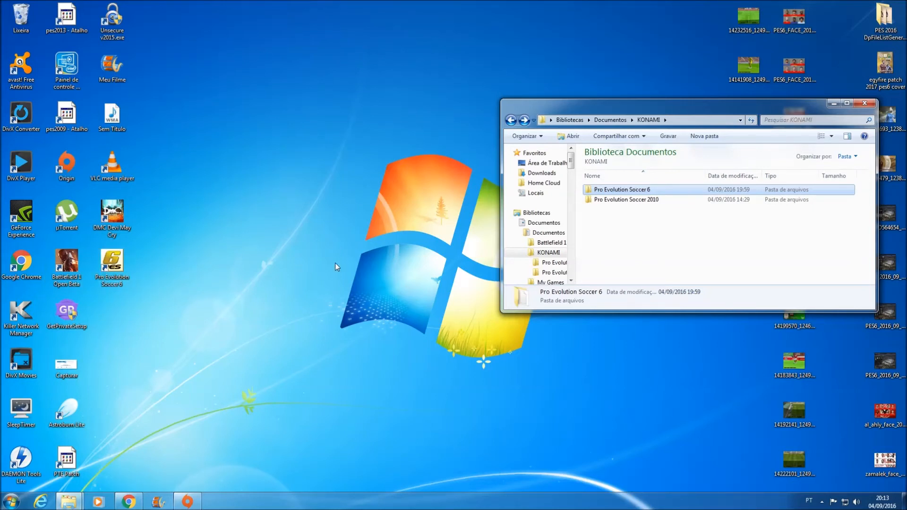
{"action": "mouse_move", "coordinate": [595, 185]}
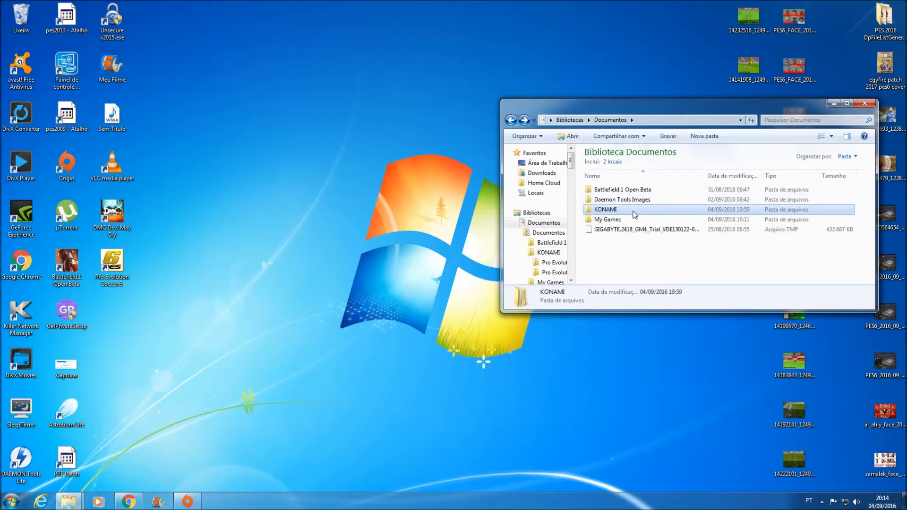
{"action": "double_click", "coordinate": [605, 209]}
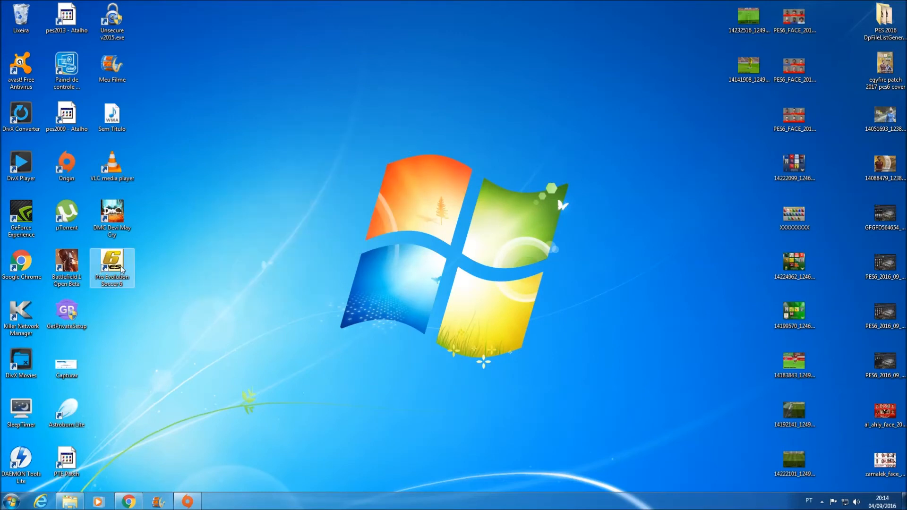
Step: Run the Pro Evolution Soccer 6 desktop shortcut, accepting the User Account Control prompt
{"action": "right_click", "coordinate": [112, 268]}
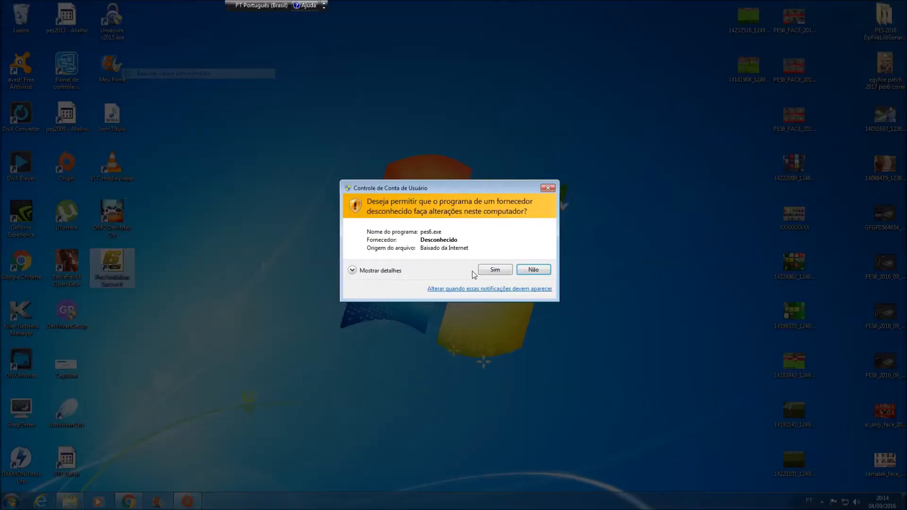
{"action": "left_click", "coordinate": [494, 268]}
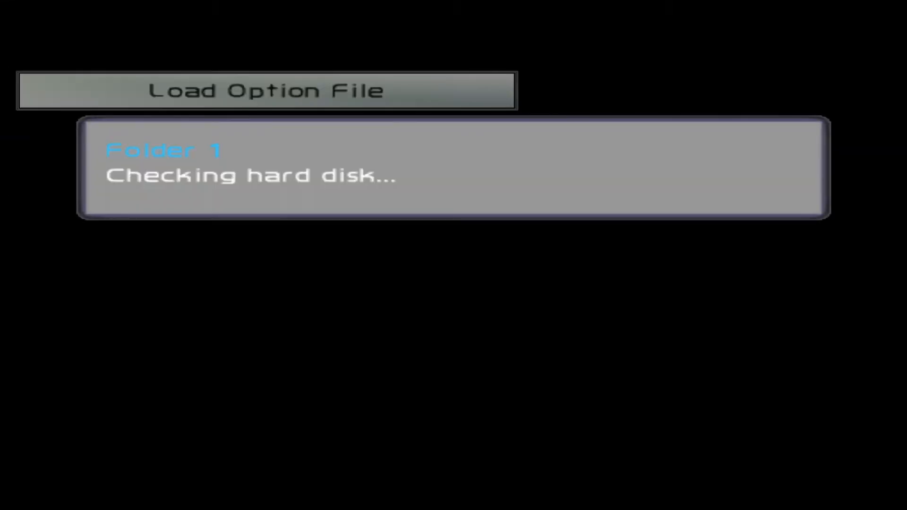